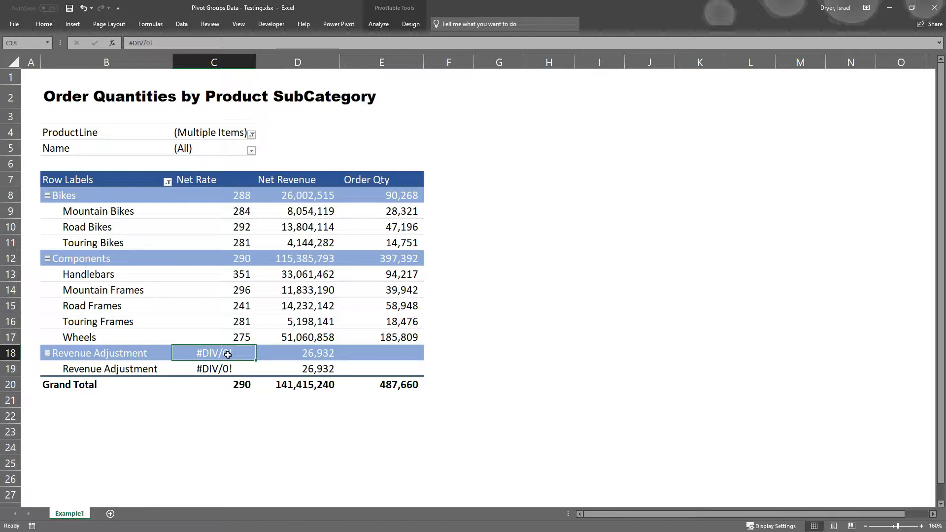
{"action": "mouse_move", "coordinate": [225, 351]}
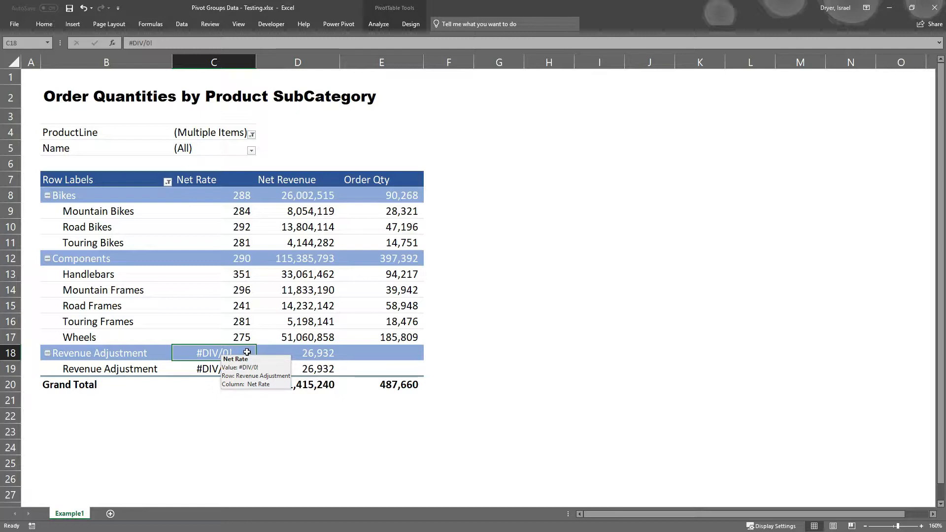
{"action": "mouse_move", "coordinate": [489, 375]}
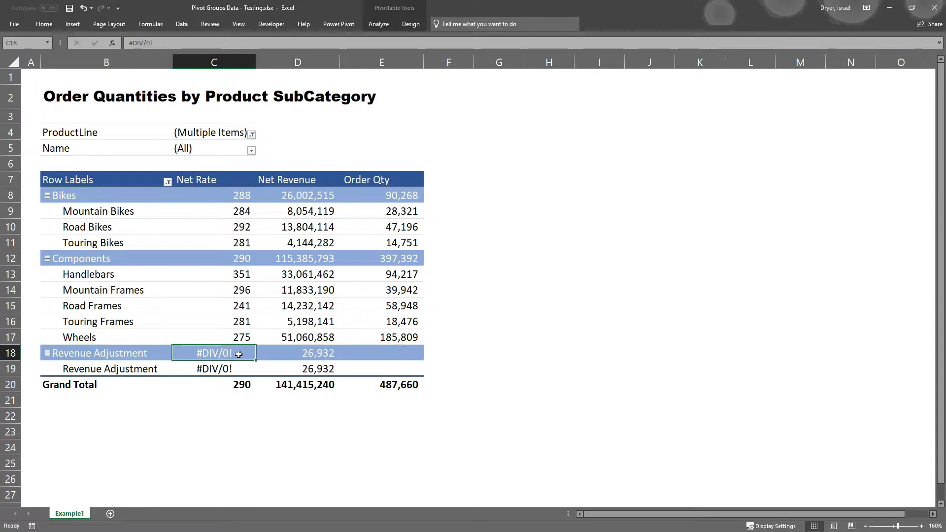
In PivotTable Options, enable 'For error values show' with value 0 so error cells display a dash.
{"action": "right_click", "coordinate": [213, 353]}
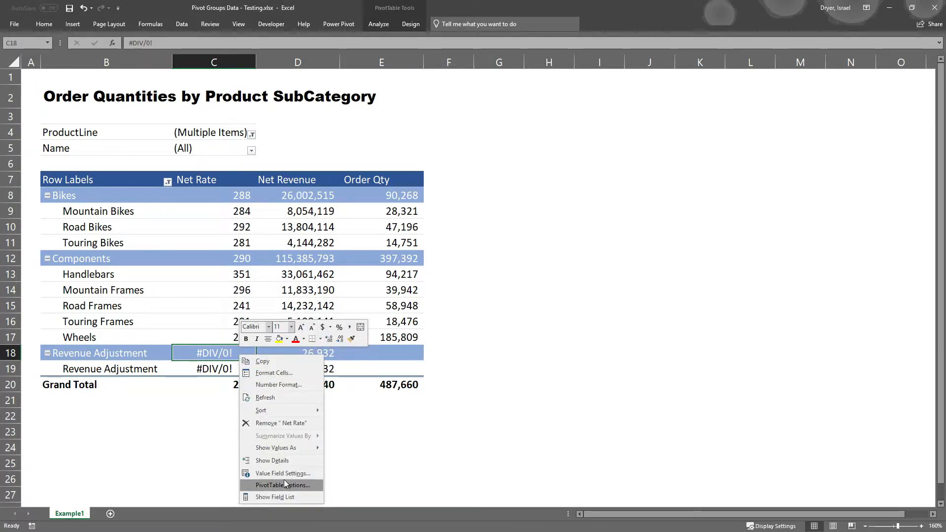
{"action": "left_click", "coordinate": [282, 485]}
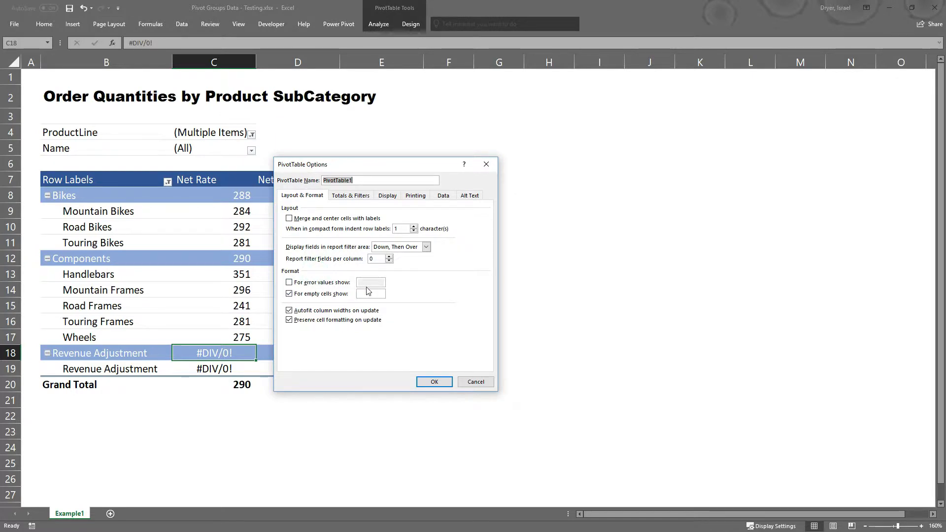
{"action": "left_click", "coordinate": [290, 282]}
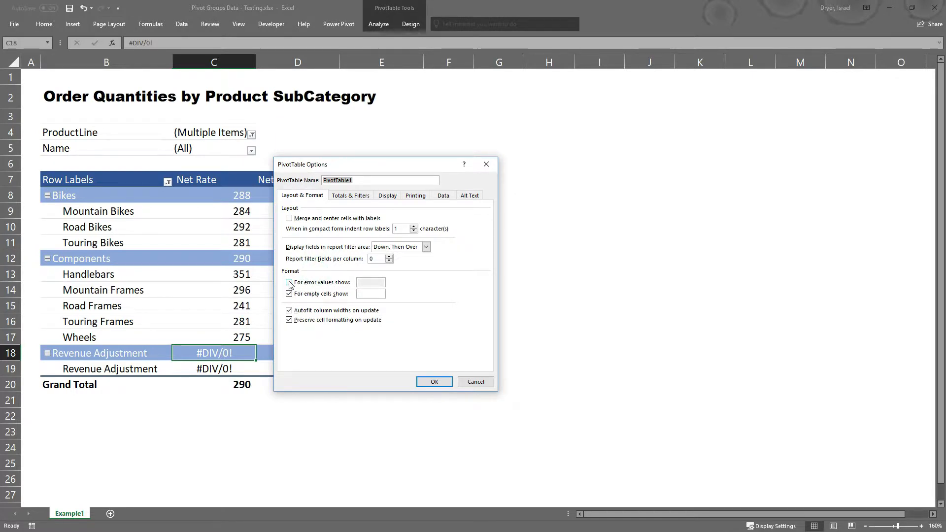
{"action": "left_click", "coordinate": [290, 281]}
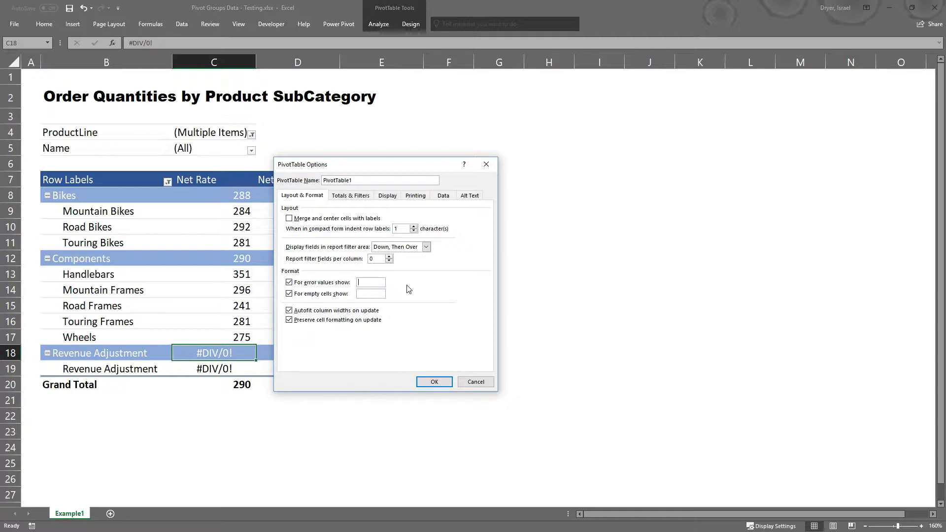
{"action": "type", "text": "0"}
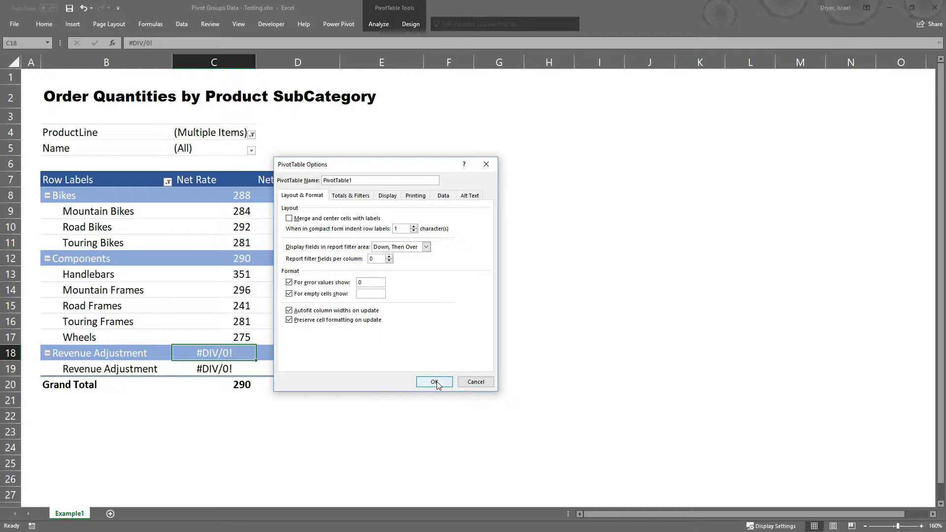
{"action": "left_click", "coordinate": [434, 382]}
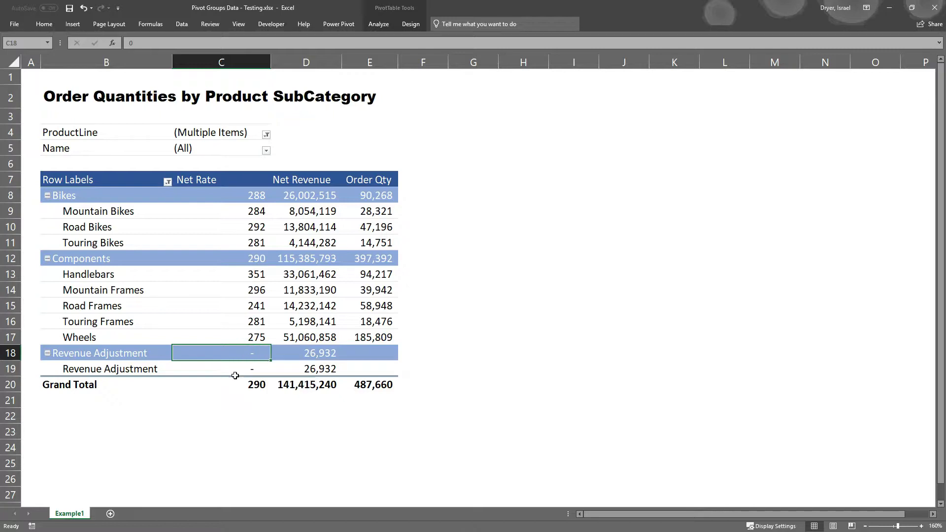
{"action": "mouse_move", "coordinate": [424, 404]}
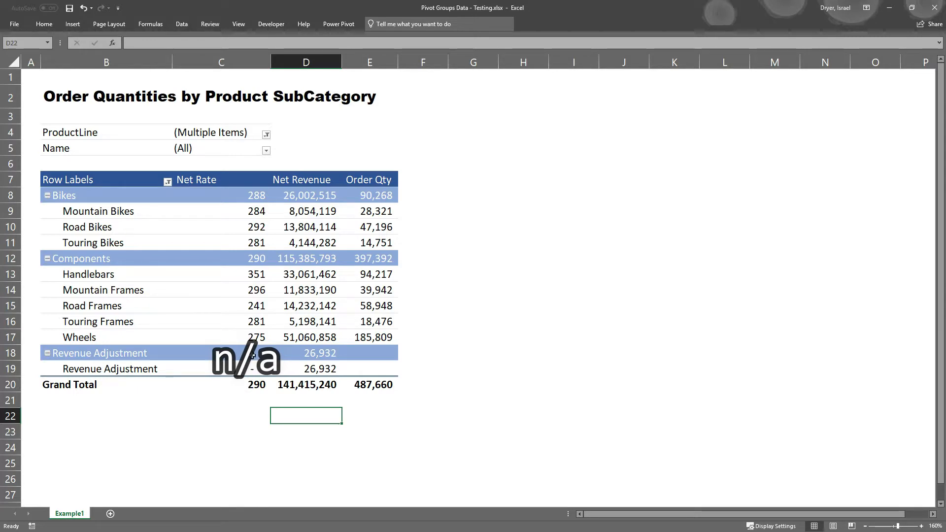
In PivotTable Options, change the error display value from 0 to N/A.
{"action": "left_click", "coordinate": [250, 353]}
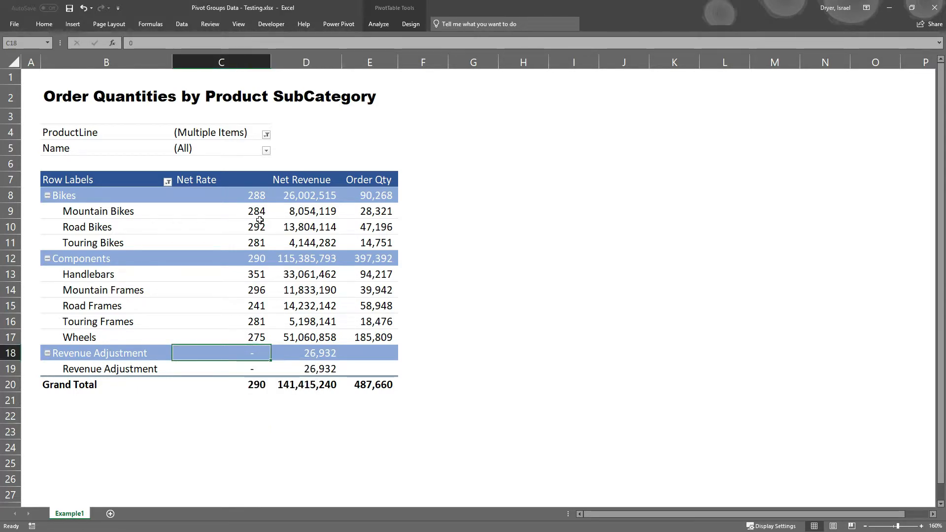
{"action": "mouse_move", "coordinate": [256, 213]}
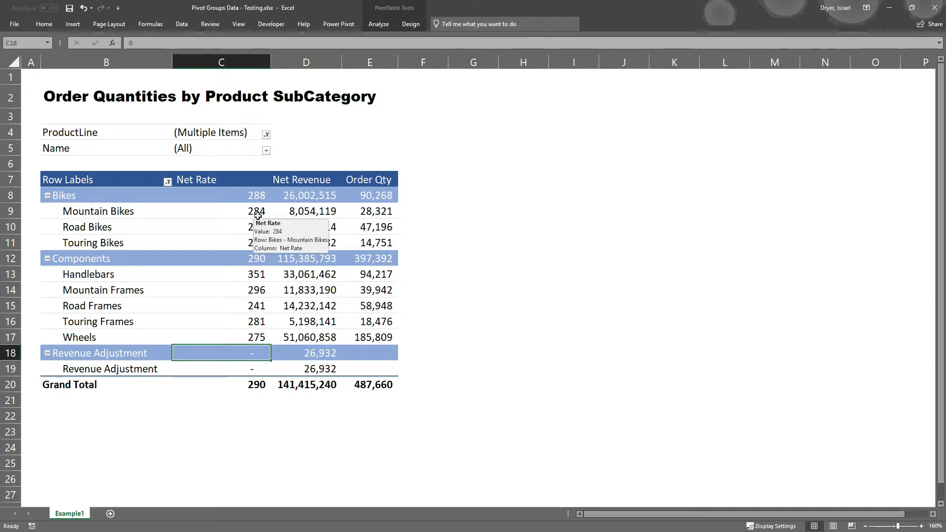
{"action": "right_click", "coordinate": [256, 211]}
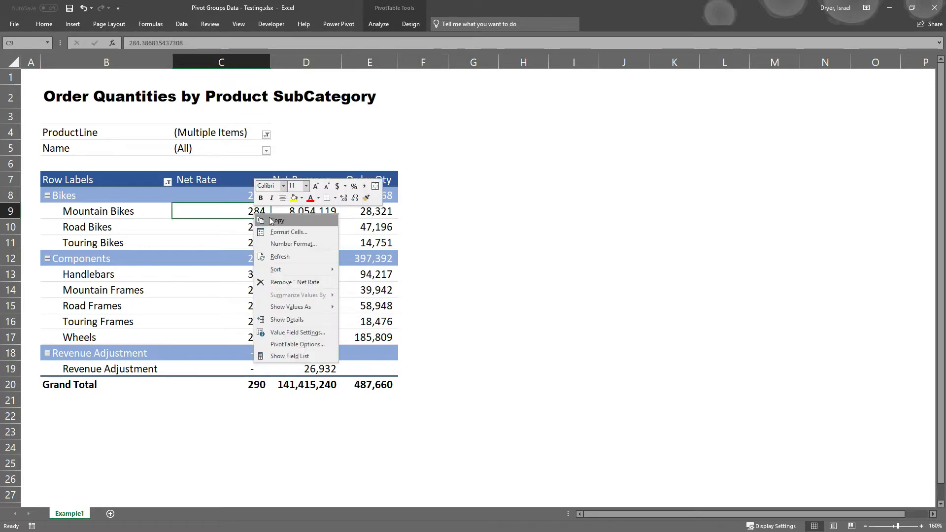
{"action": "left_click", "coordinate": [296, 344]}
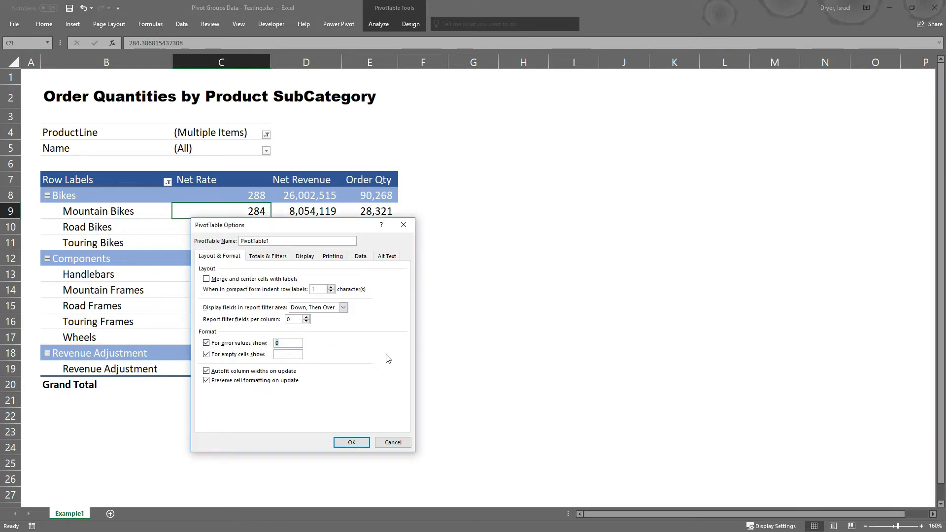
{"action": "type", "text": "N/A"}
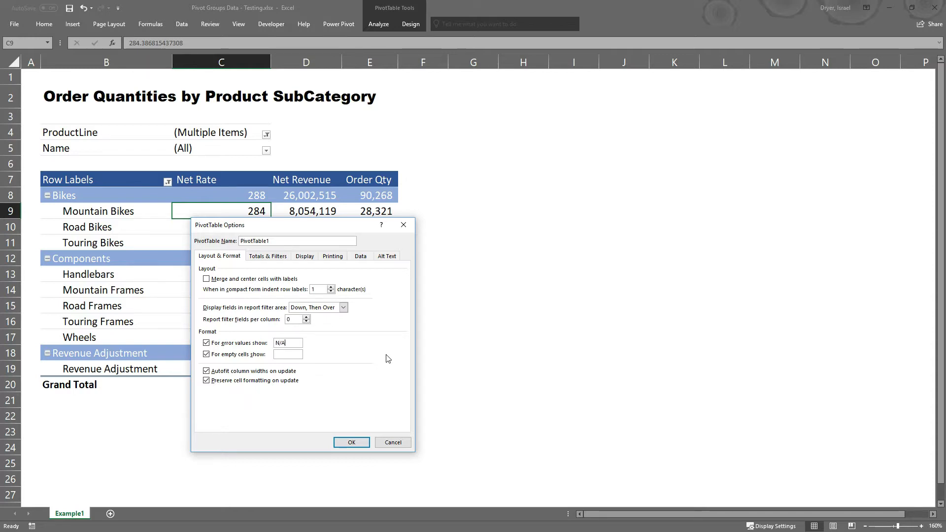
{"action": "left_click", "coordinate": [351, 443]}
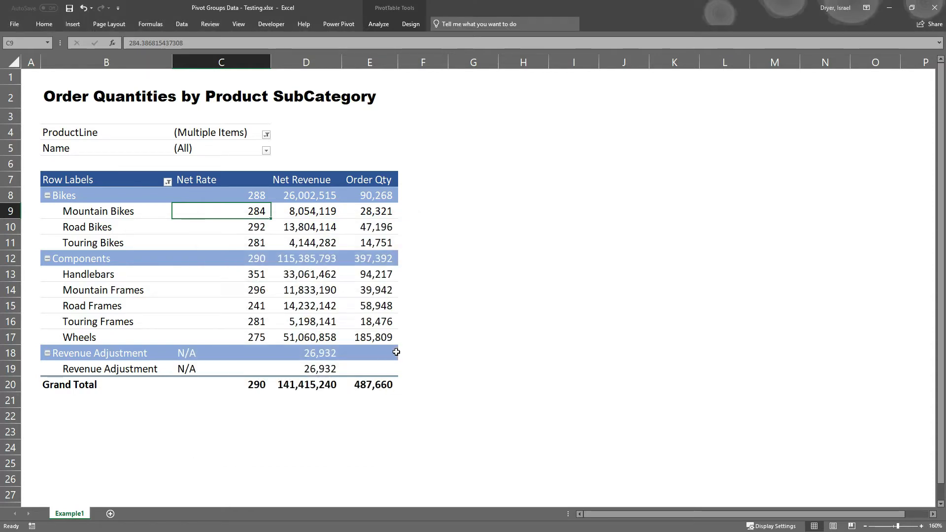